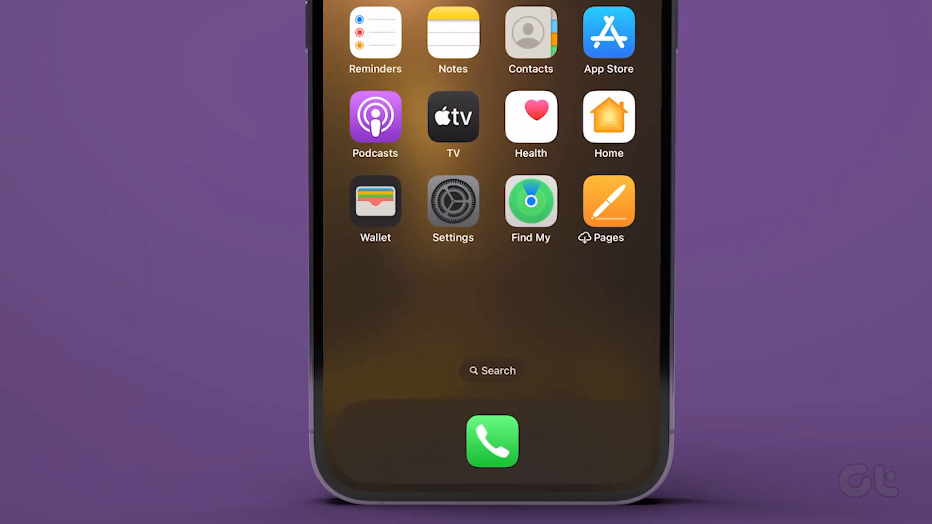
Open Settings and reach iPhone Storage, showing 59.52 GB of 128 GB used.
click(452, 201)
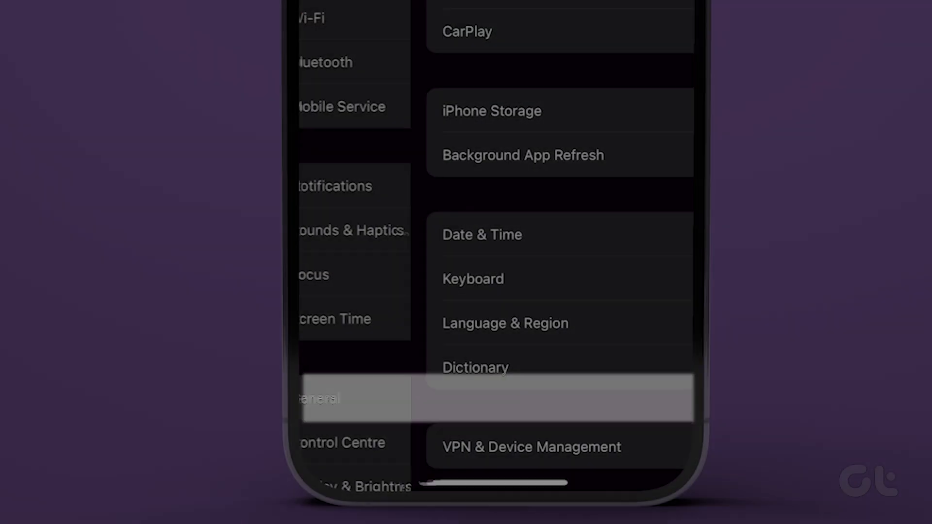
click(492, 111)
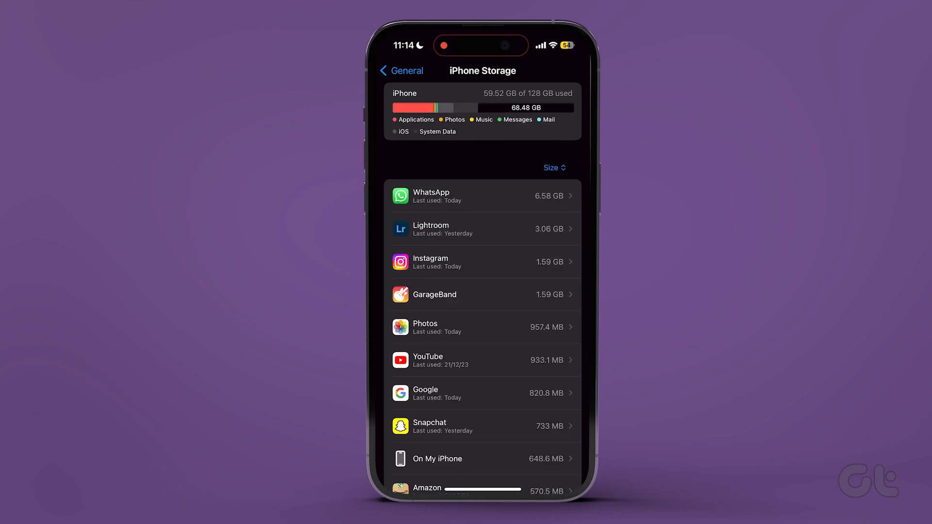
scroll(down, 3)
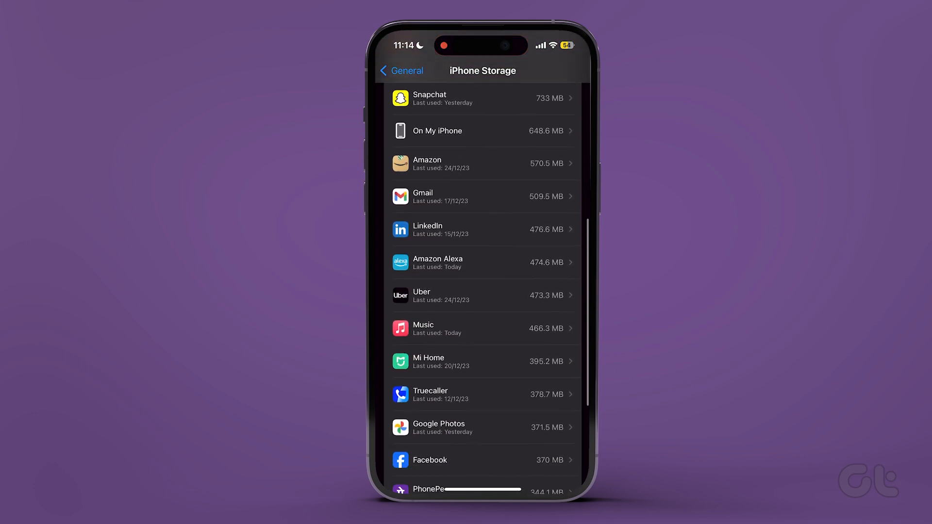
scroll(down, 3)
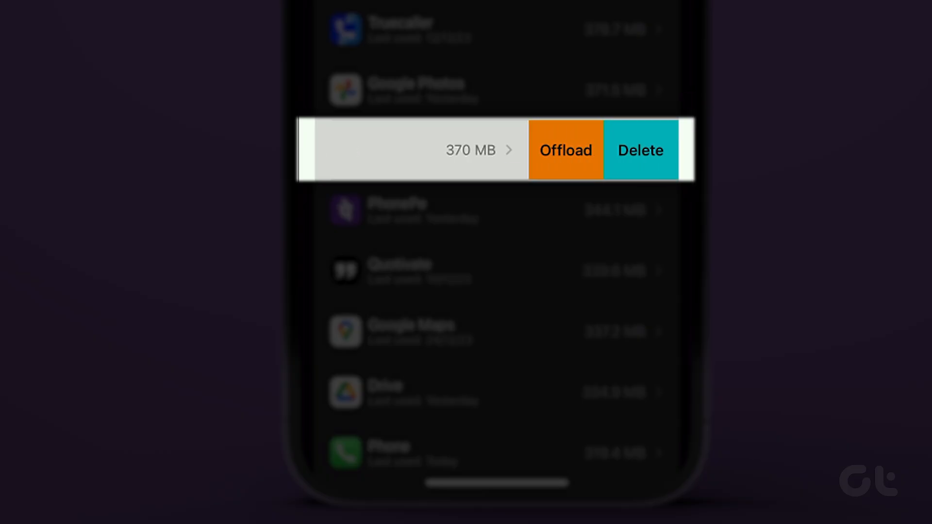
Delete Facebook and all its data from the iPhone Storage list, confirming removal.
click(640, 150)
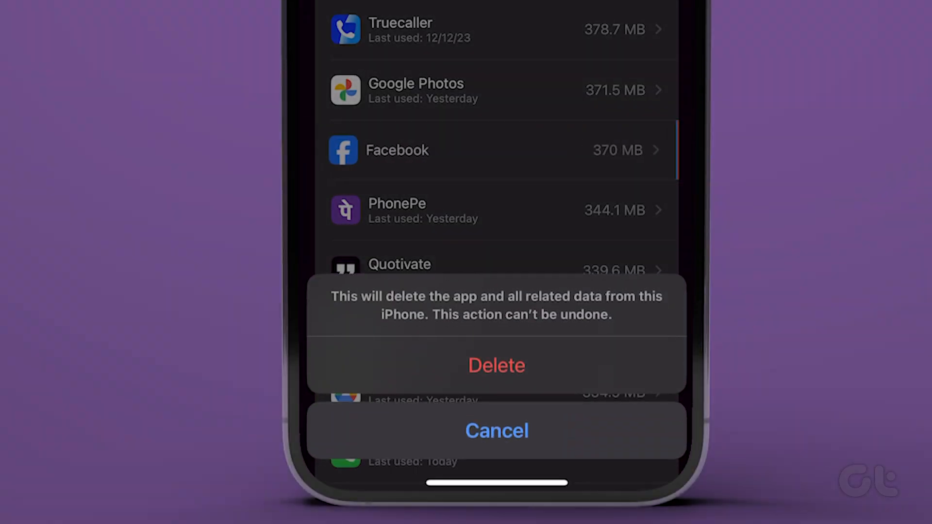
click(496, 365)
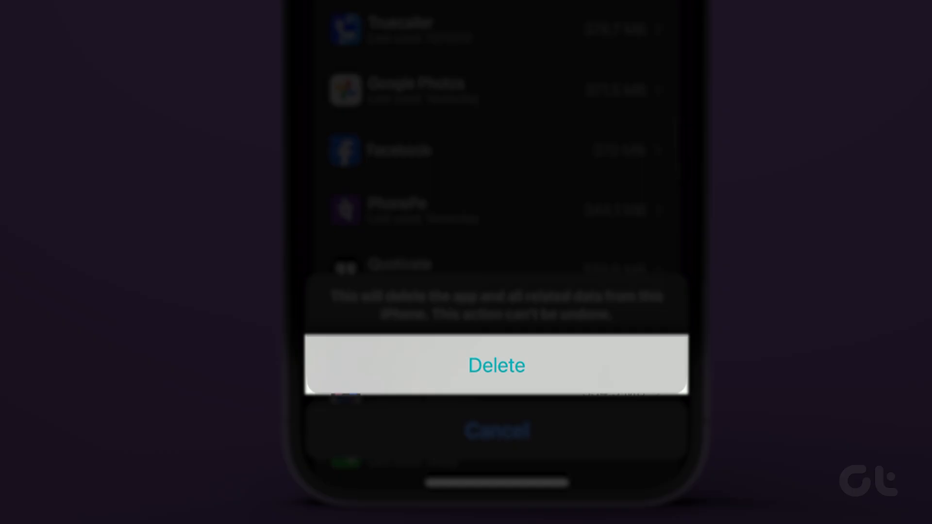
click(496, 365)
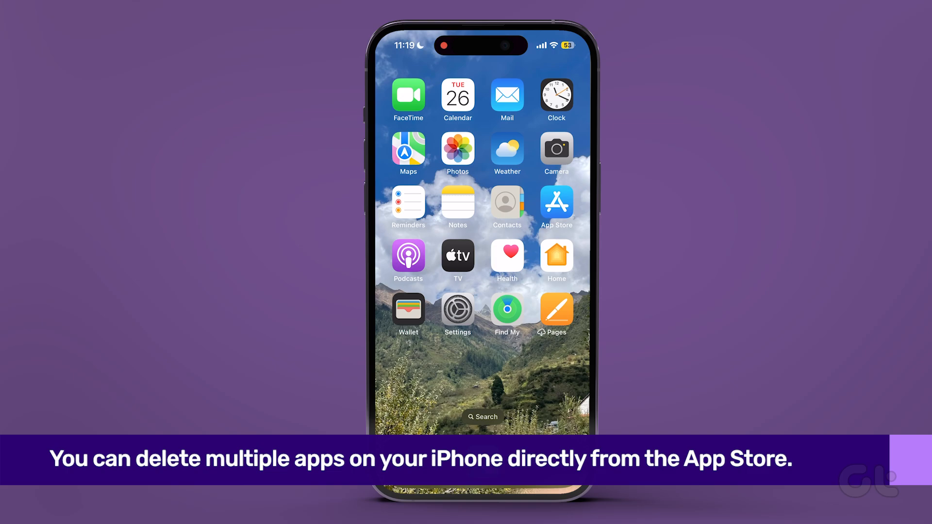
Open the App Store account page and scroll down to the recently updated apps.
click(555, 208)
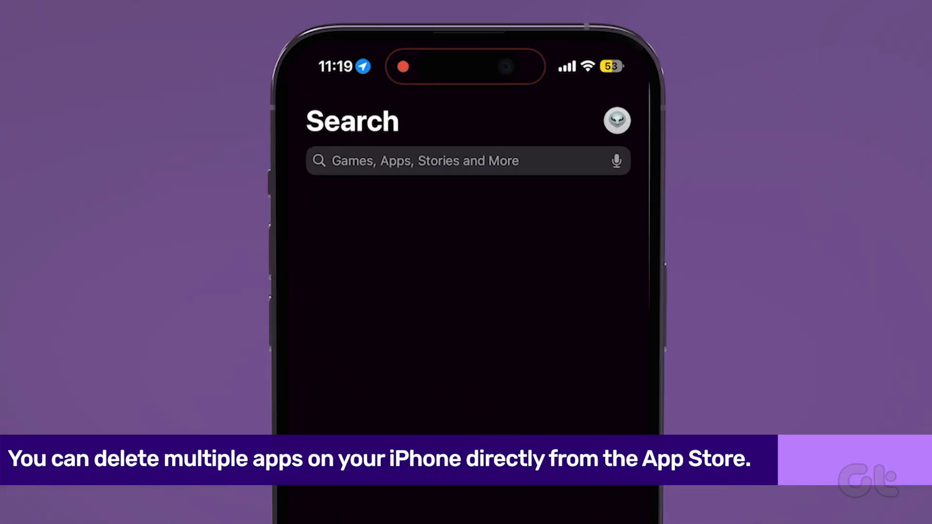
click(617, 121)
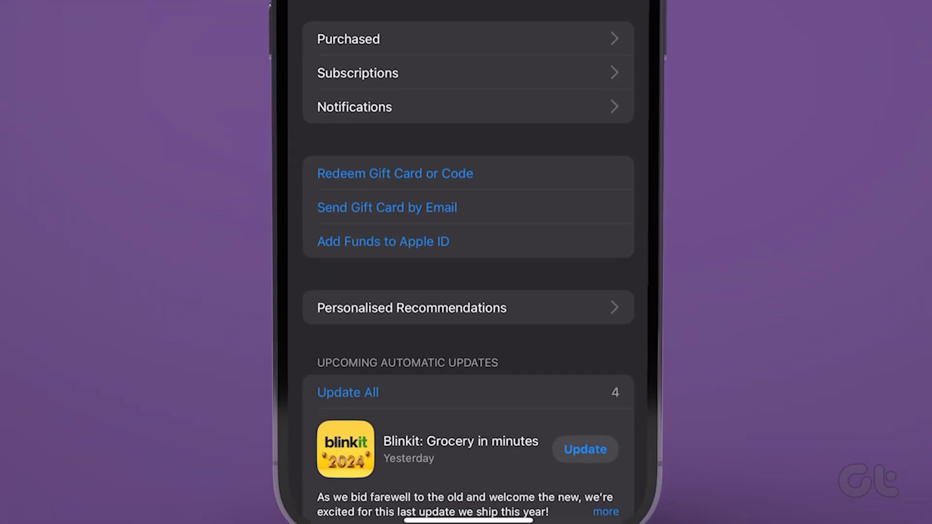
scroll(down, 3)
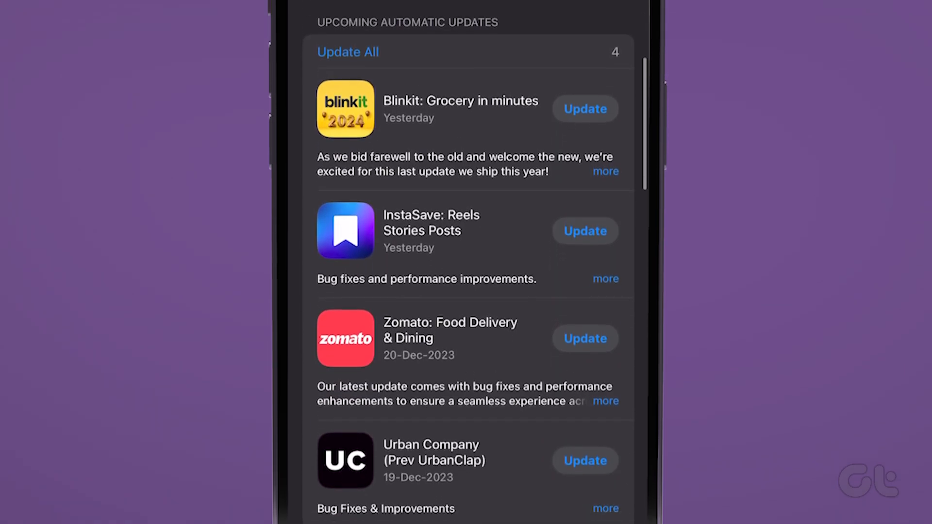
scroll(down, 3)
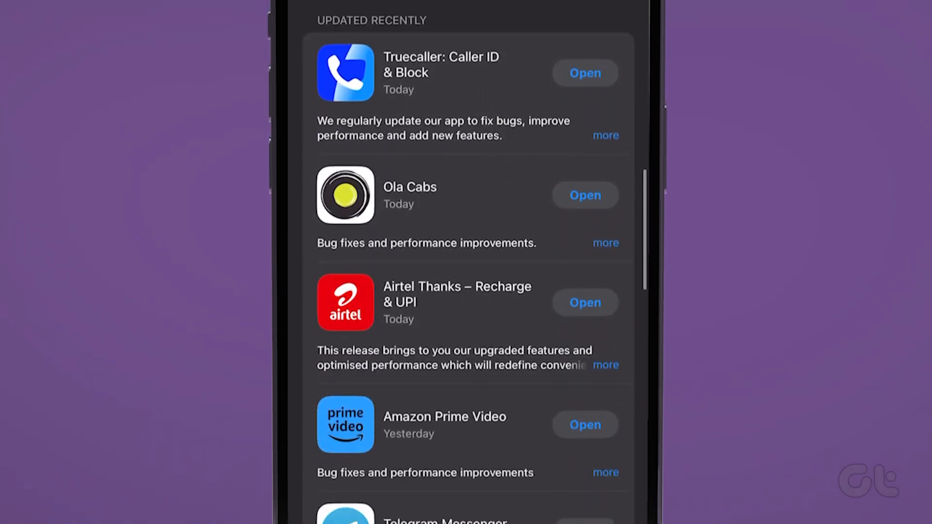
scroll(down, 3)
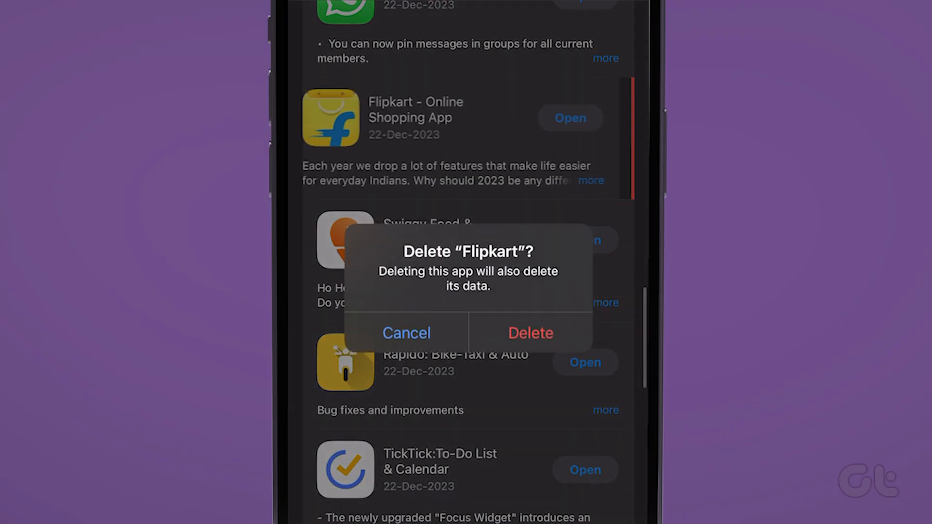
Confirm deleting Flipkart, then delete the Decathlon app.
click(406, 332)
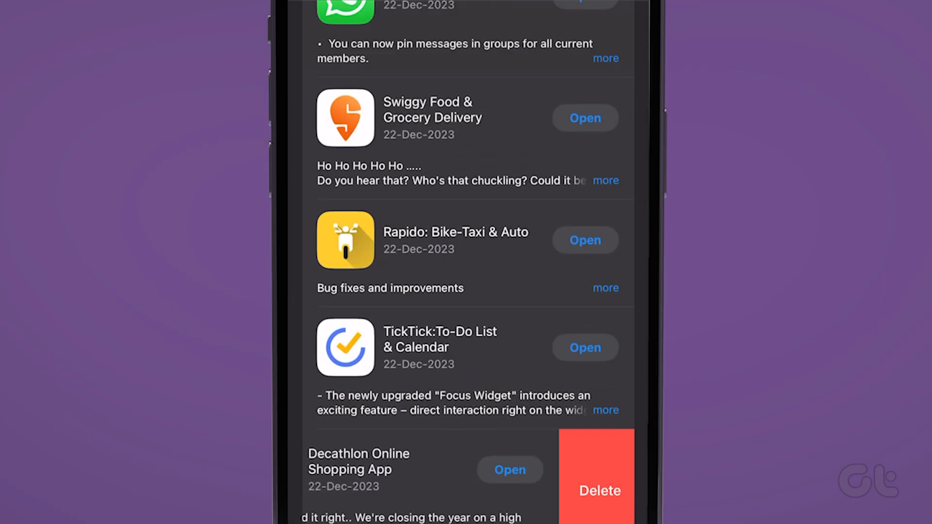
click(599, 491)
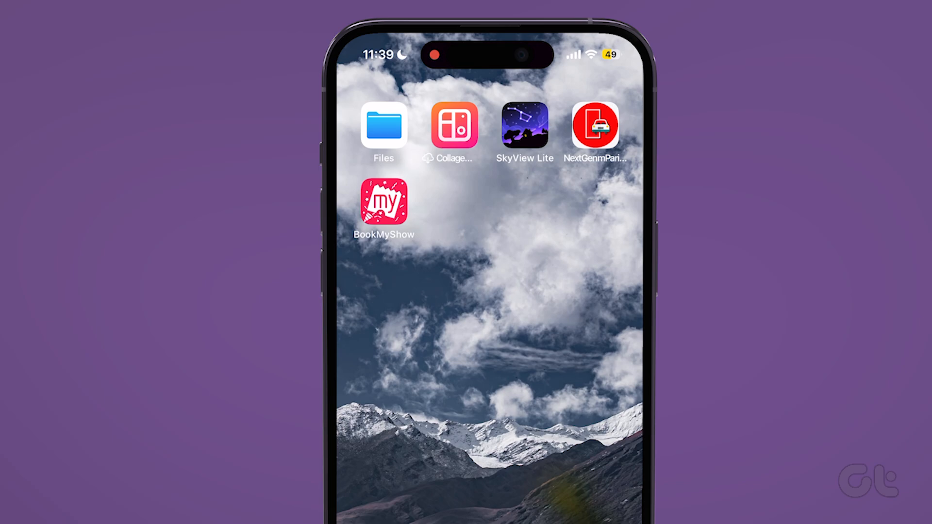
Delete SkyView Lite from the home screen, then start removing NextGen mParivahan.
click(524, 124)
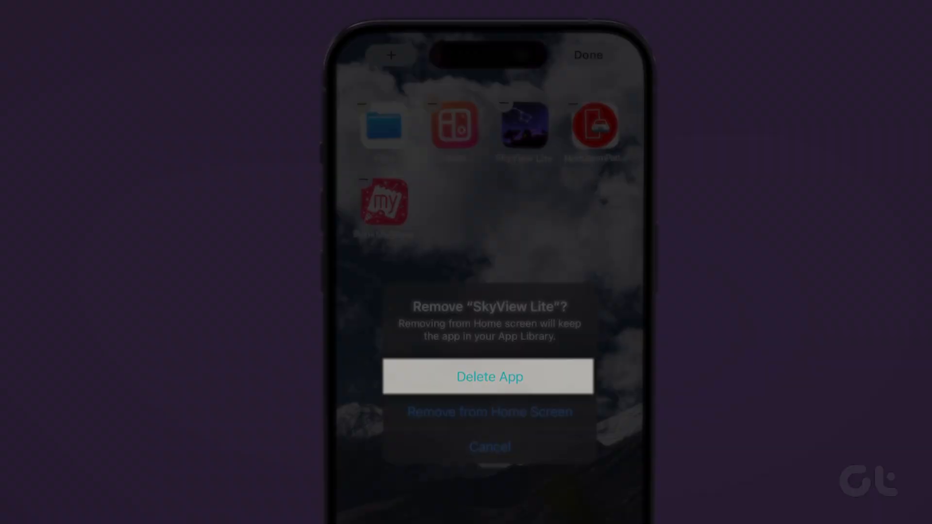
click(489, 376)
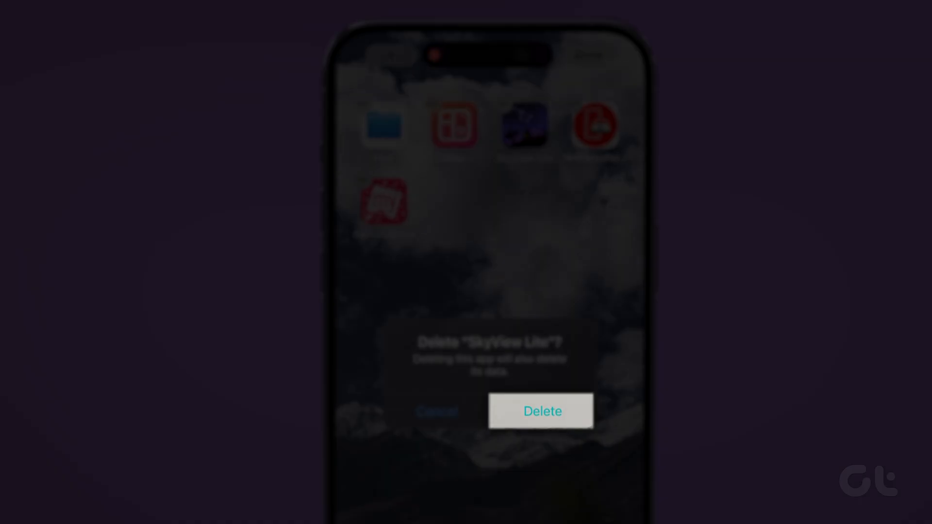
click(540, 410)
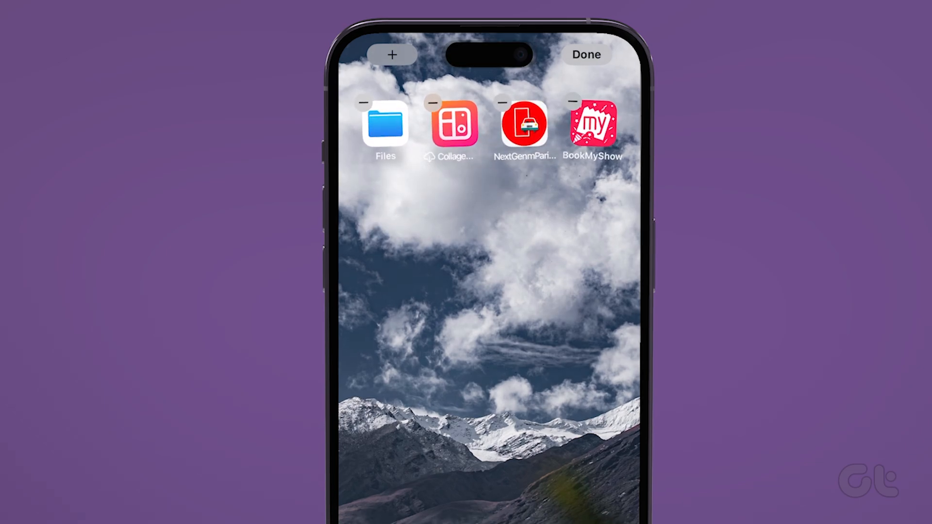
click(503, 103)
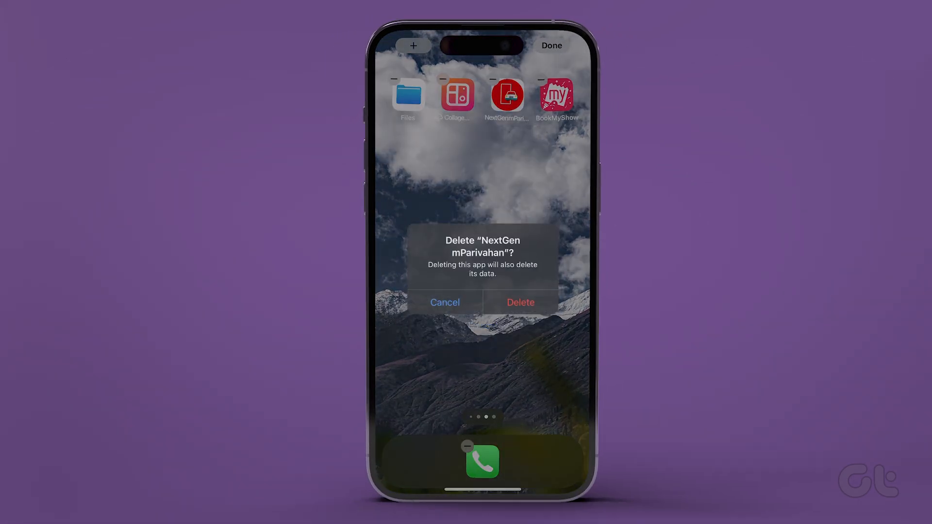